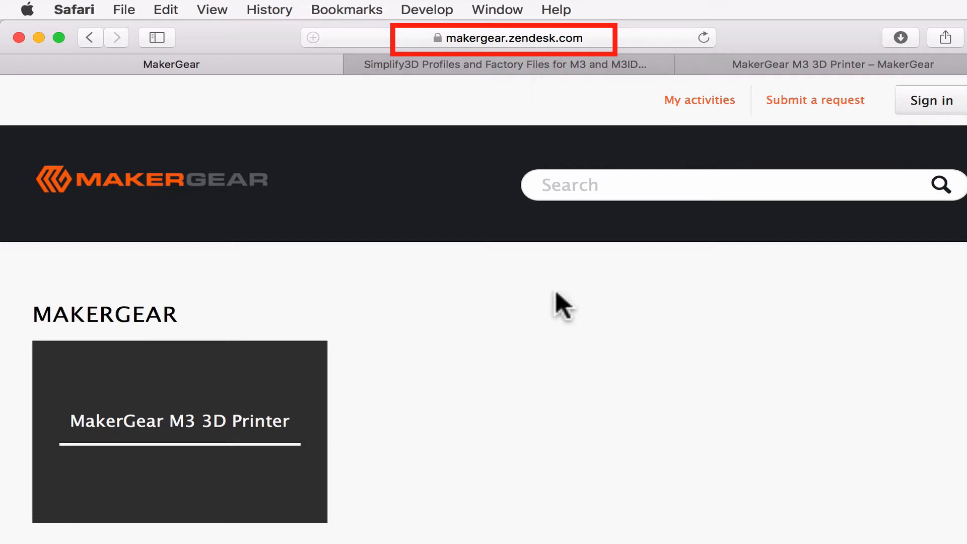
pyautogui.moveTo(408, 379)
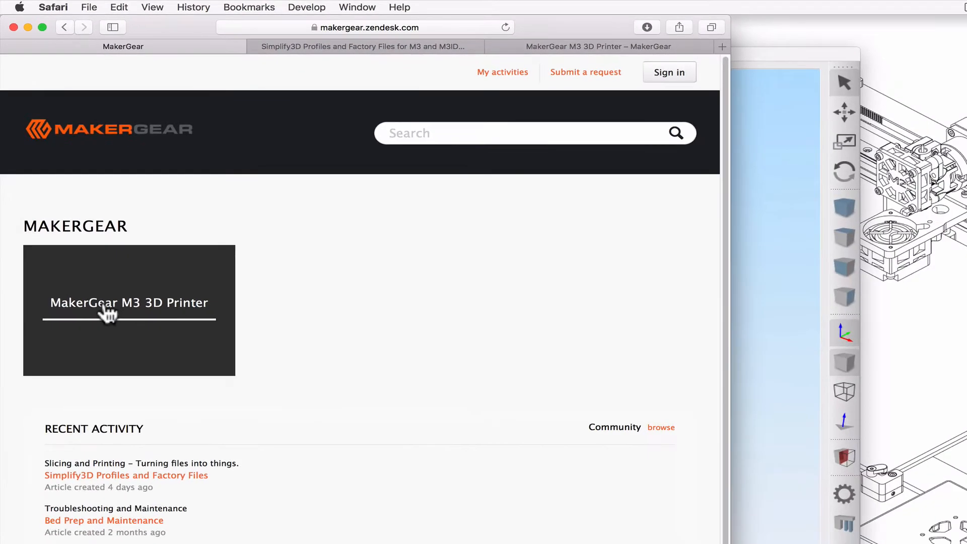
# Step: From the MakerGear M3 3D Printer section, reach the Simplify3D profiles article and download the latest M3 profiles
pyautogui.click(128, 302)
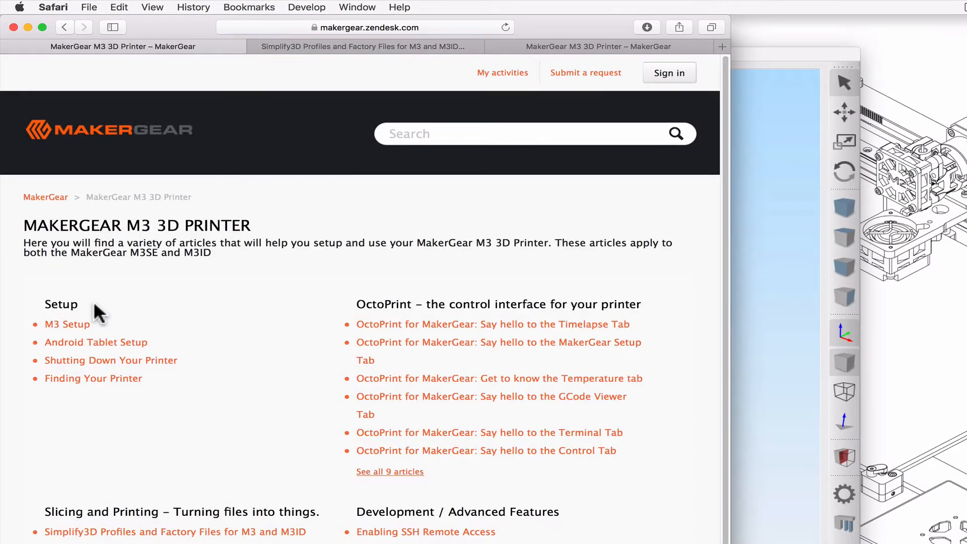
pyautogui.scroll(-3)
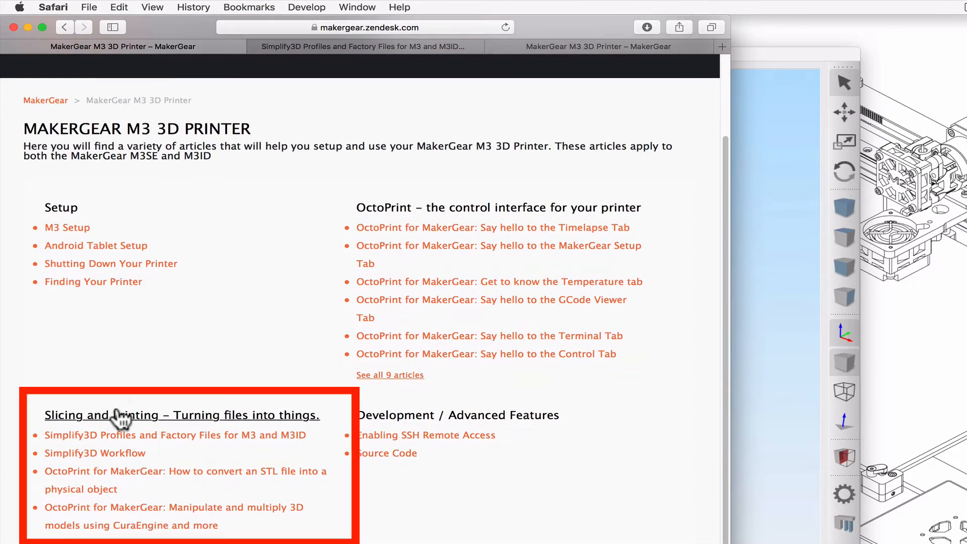
pyautogui.moveTo(92, 436)
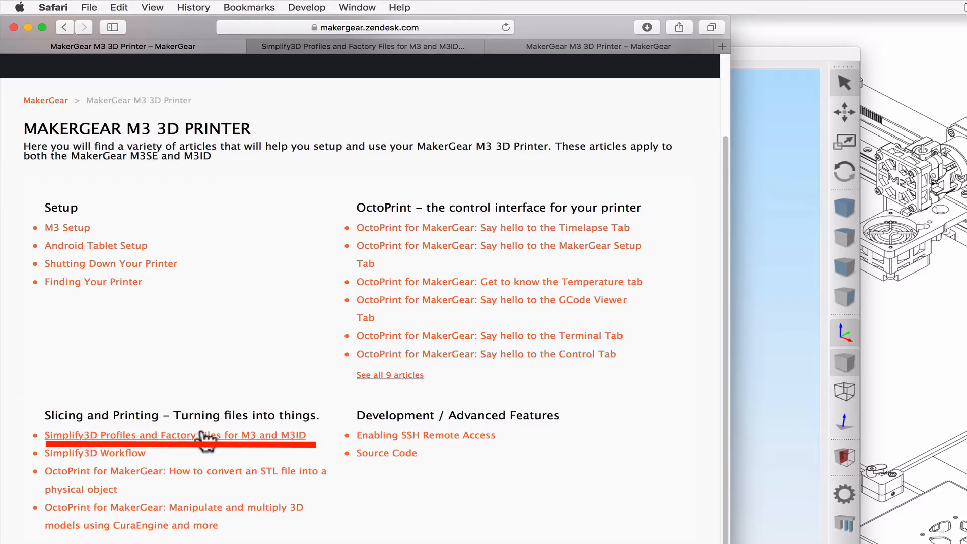
pyautogui.click(174, 435)
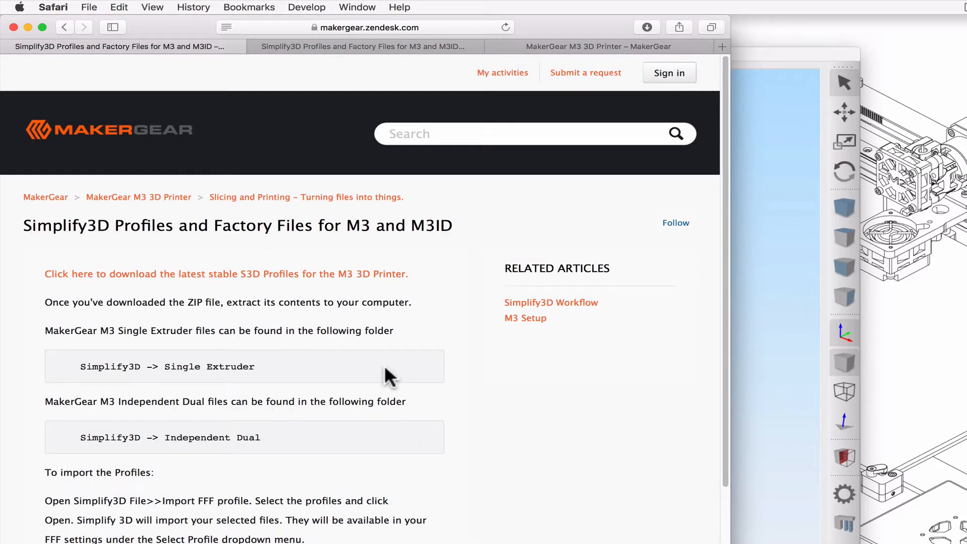
pyautogui.moveTo(203, 244)
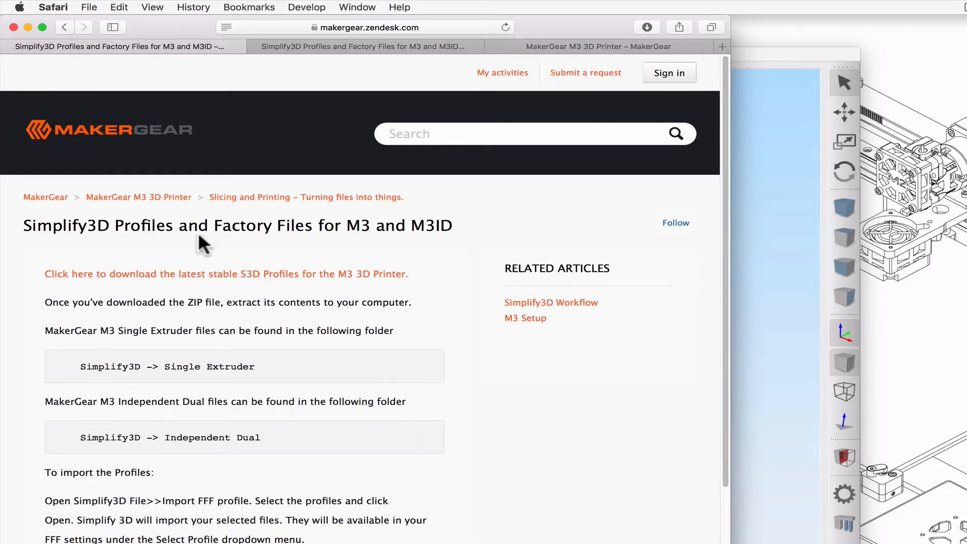
pyautogui.click(226, 273)
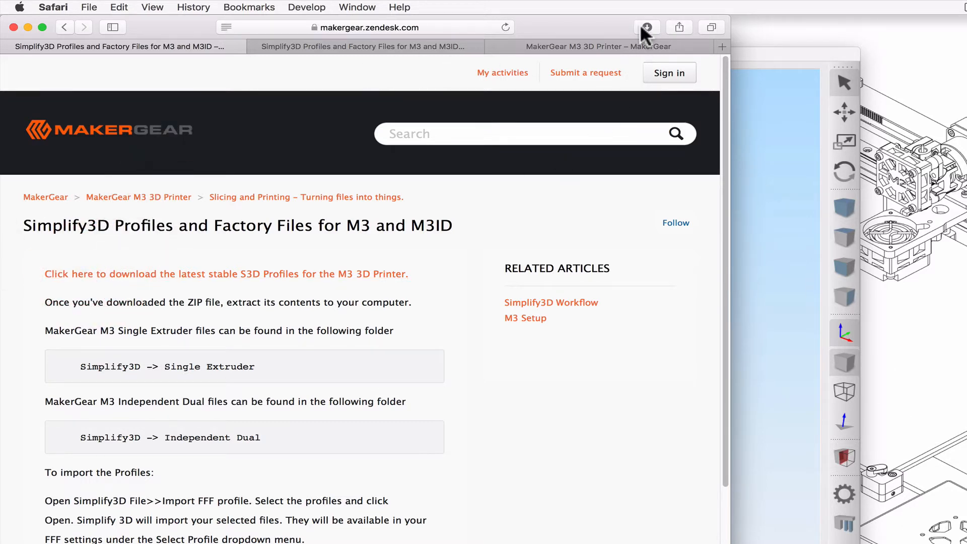
# Step: Reveal the downloaded MakerGearM3Profiles-1.1.1.zip in Finder from Safari's downloads list
pyautogui.click(647, 27)
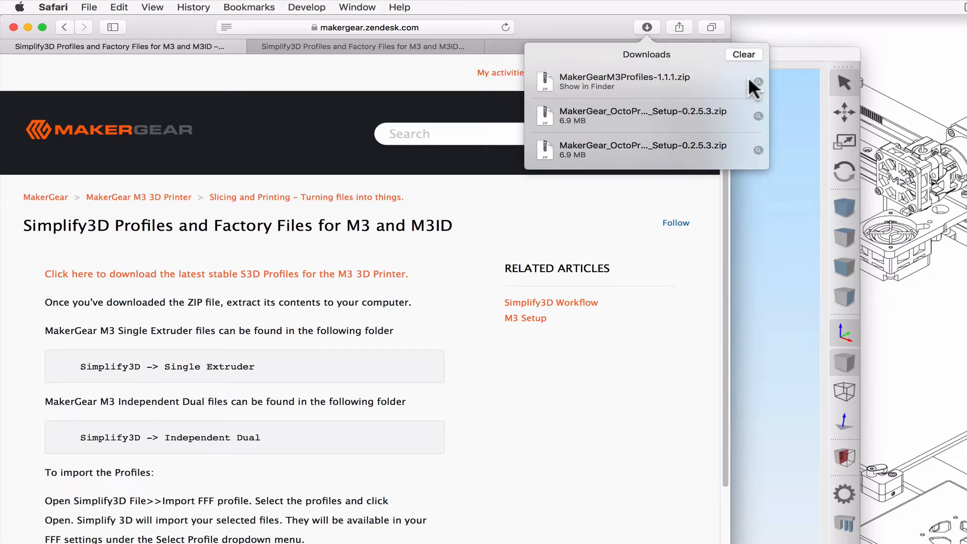
pyautogui.click(586, 87)
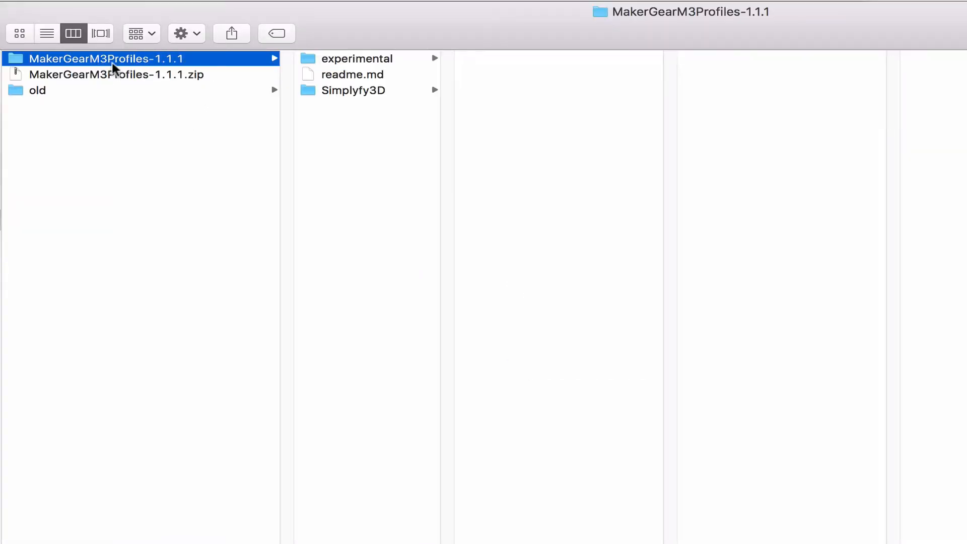
# Step: Browse the Simplyfy3D folder's Independent Dual and Single Extruder subfolders and select MakerGear M3 SE.fff
pyautogui.click(354, 89)
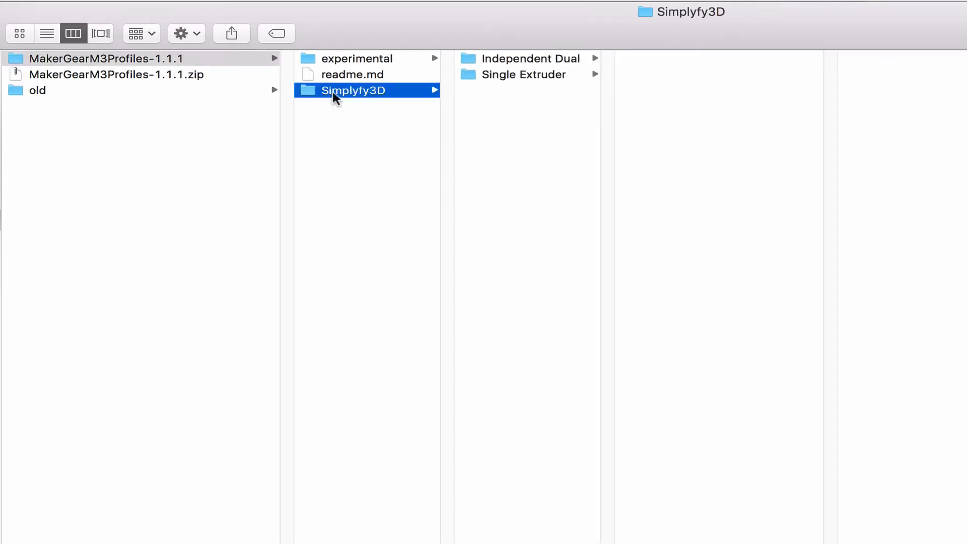
pyautogui.moveTo(490, 56)
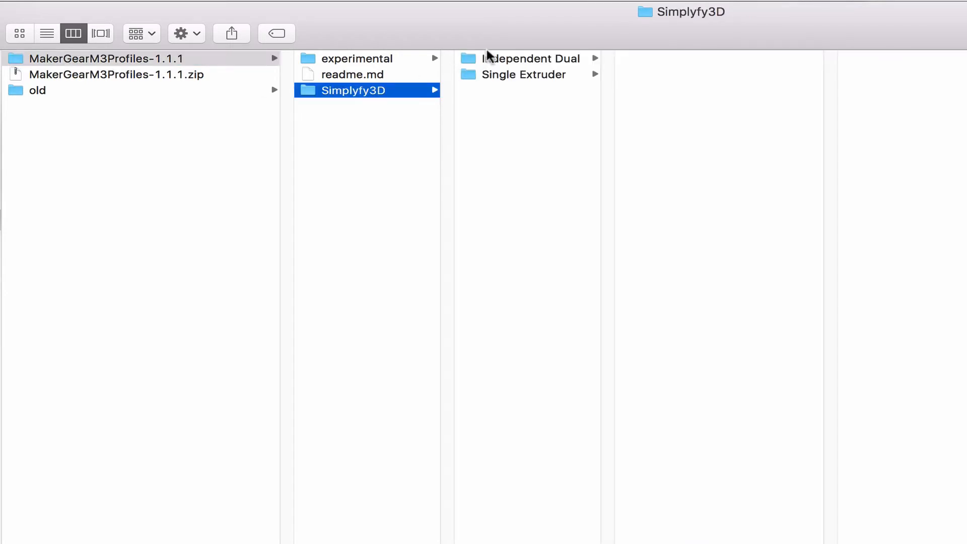
pyautogui.click(524, 75)
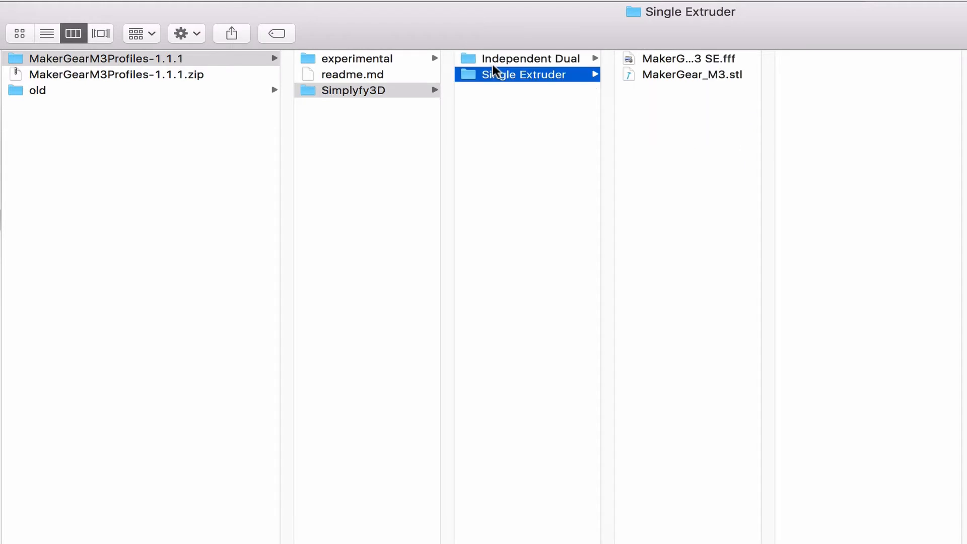
pyautogui.click(527, 58)
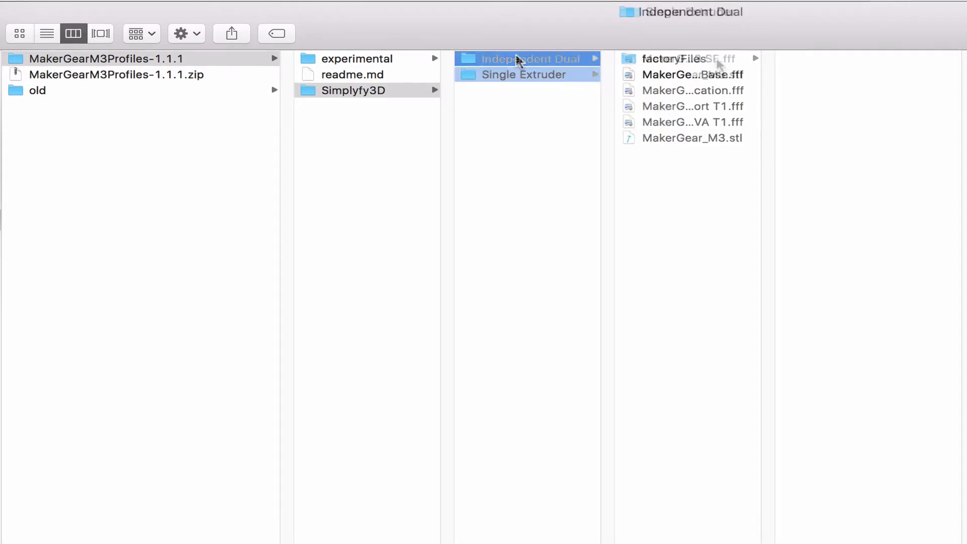
pyautogui.click(523, 74)
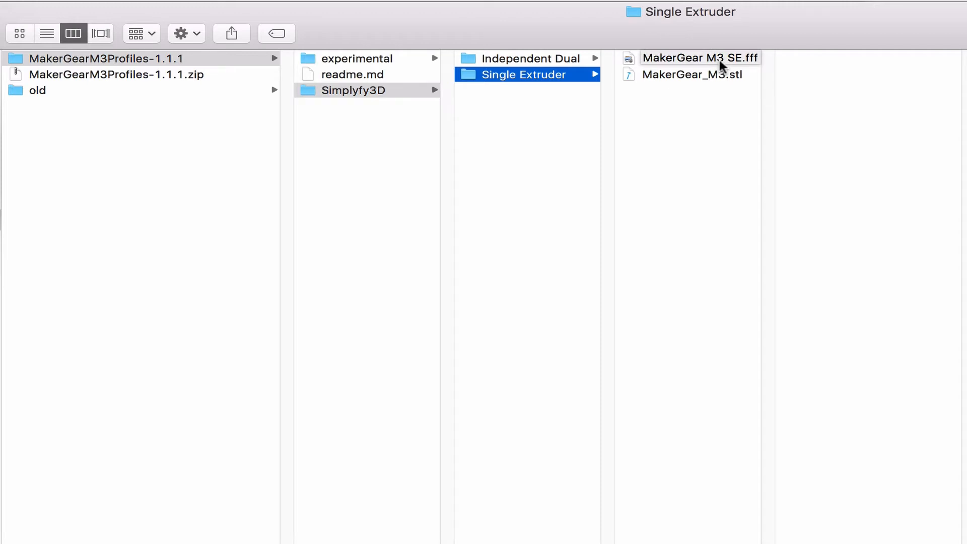
pyautogui.click(693, 73)
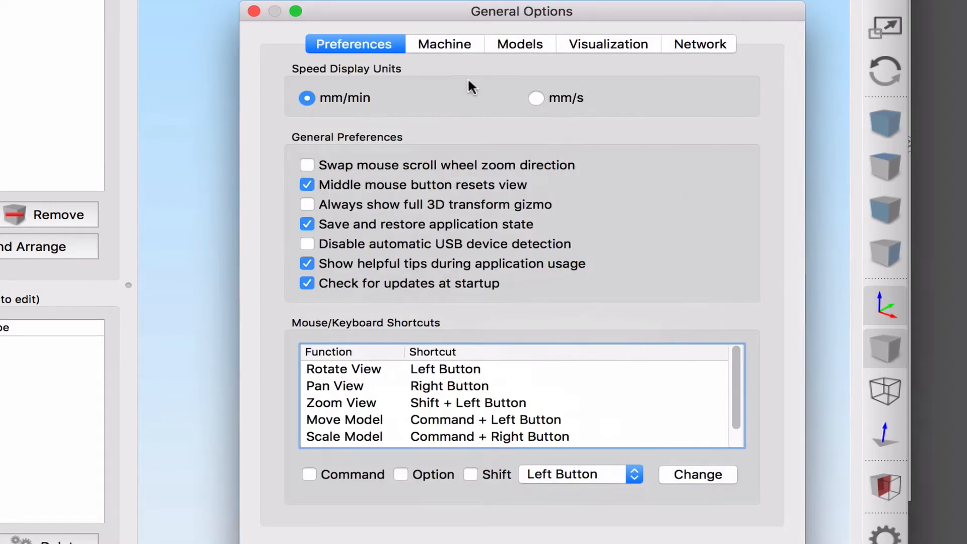
# Step: In the Machine settings, add the MakerGear_M3.stl printer model from the Independent Dual folder
pyautogui.click(444, 43)
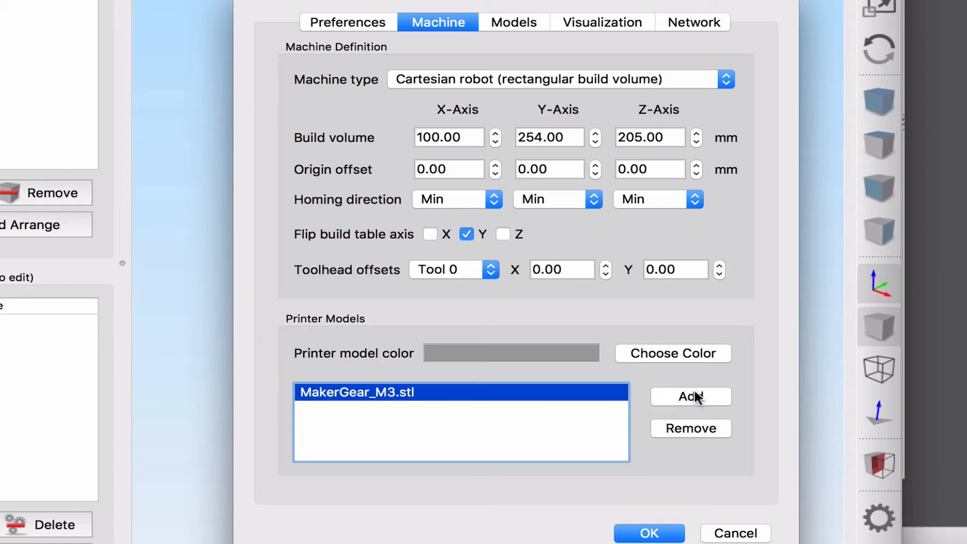
pyautogui.click(690, 397)
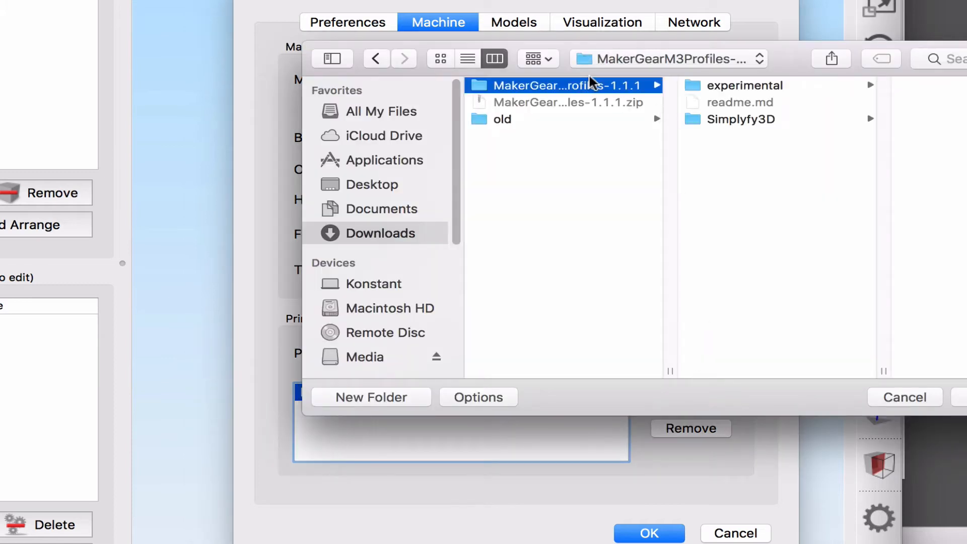
pyautogui.moveTo(575, 89)
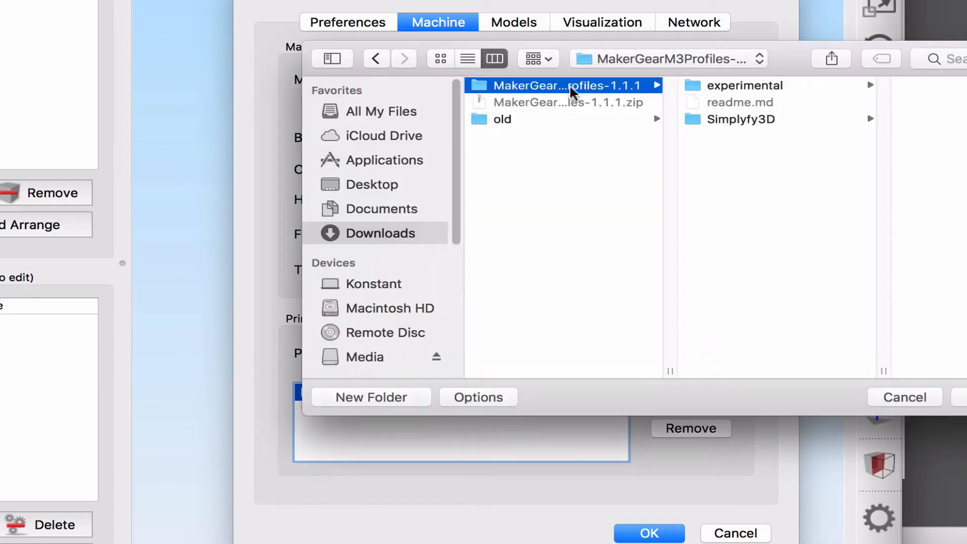
pyautogui.click(743, 119)
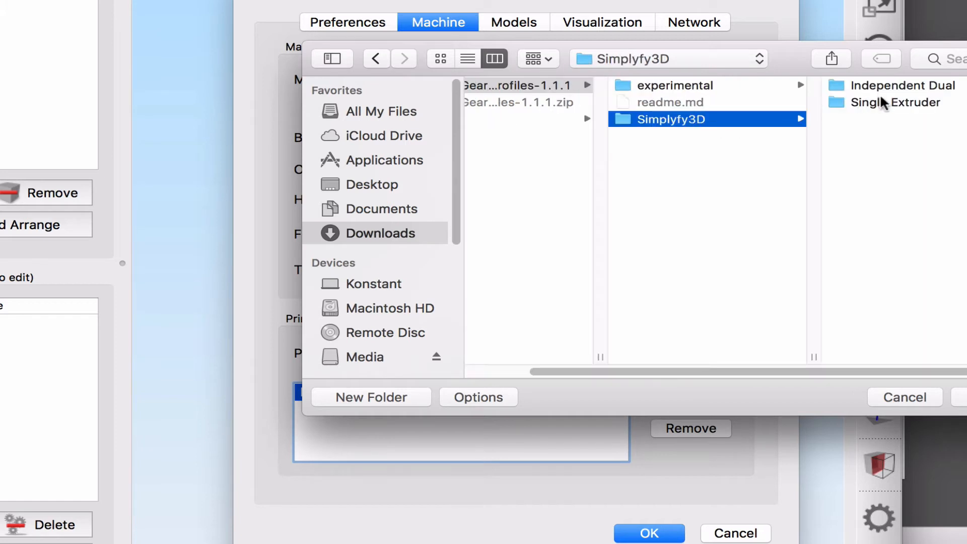
pyautogui.click(918, 84)
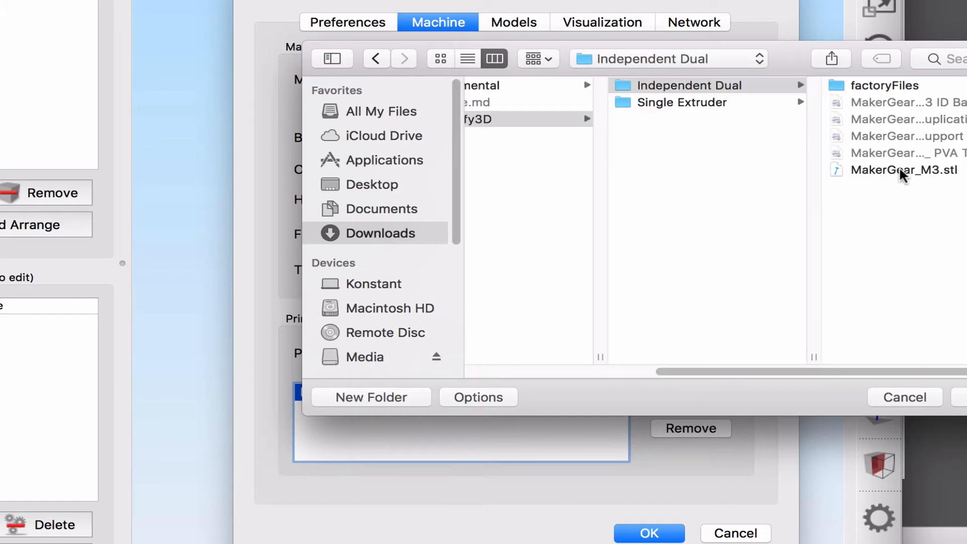
pyautogui.click(902, 170)
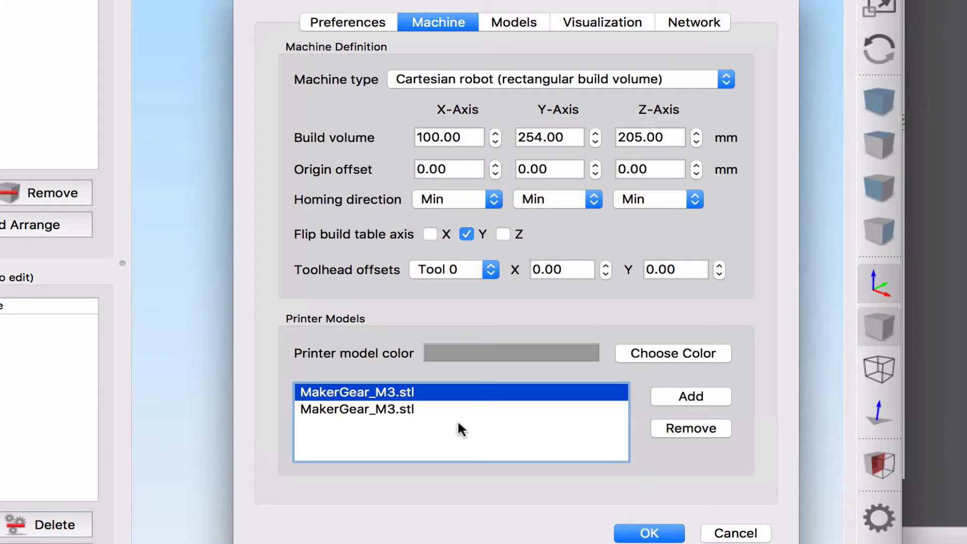
# Step: Remove the duplicated MakerGear_M3.stl entry from the printer models list
pyautogui.click(358, 409)
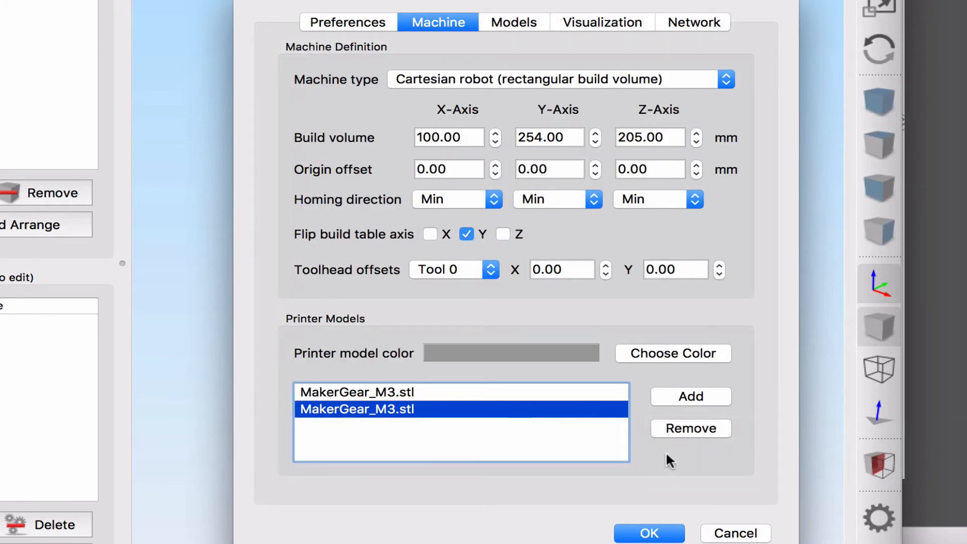
pyautogui.click(690, 428)
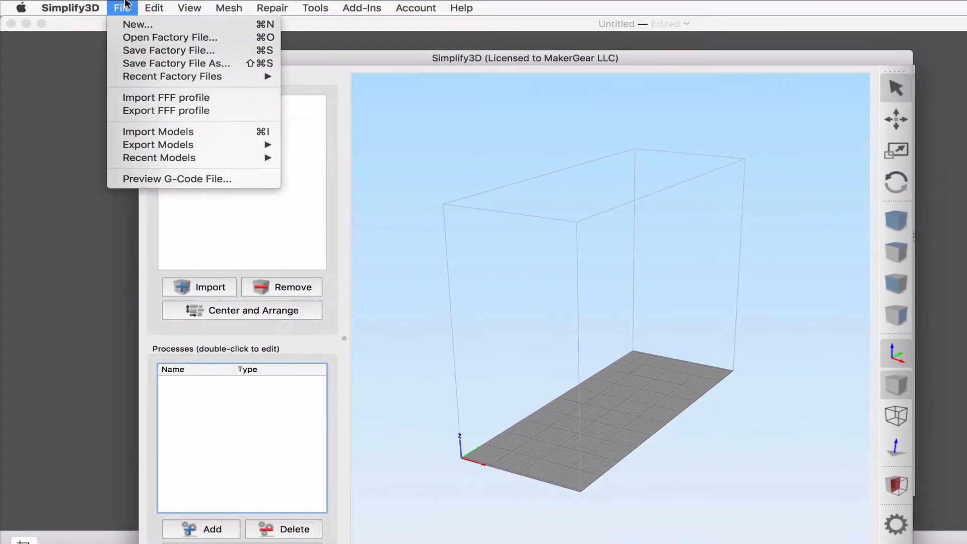
pyautogui.moveTo(166, 98)
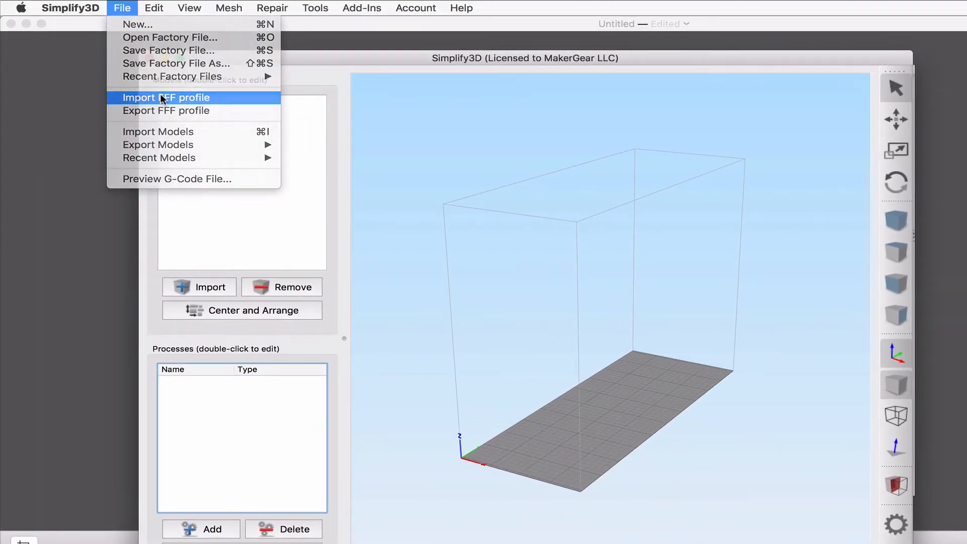
# Step: Import the MakerGear M3 SE.fff profile from the Single Extruder folder
pyautogui.click(166, 98)
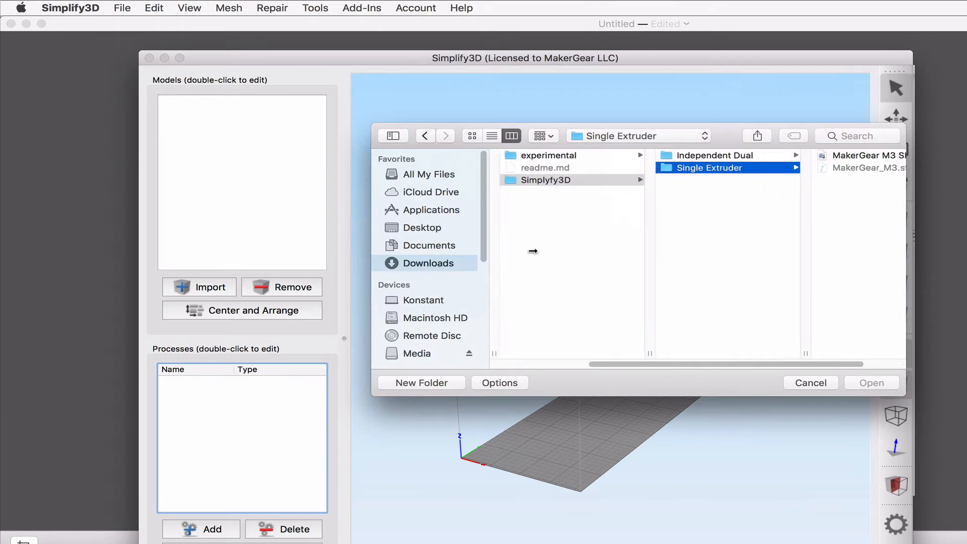
pyautogui.click(545, 179)
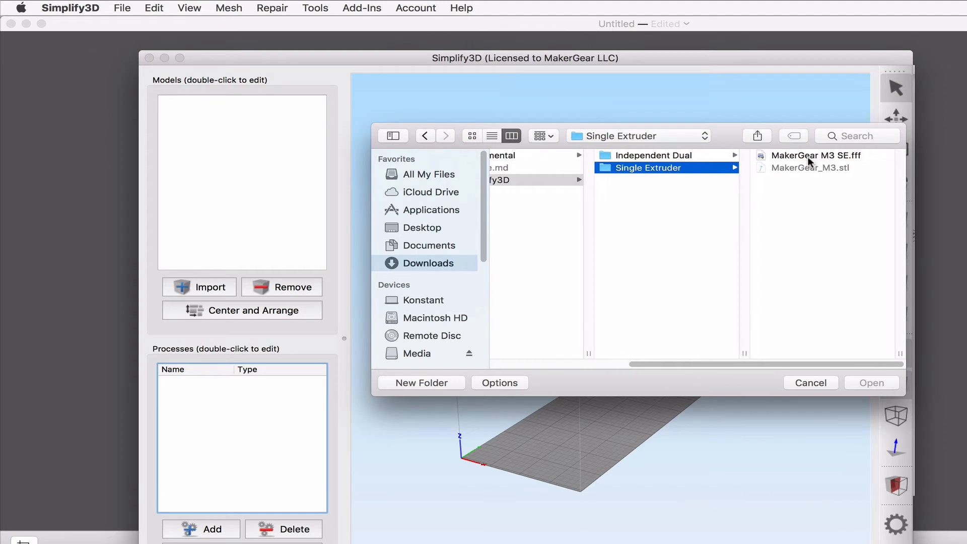
pyautogui.doubleClick(816, 155)
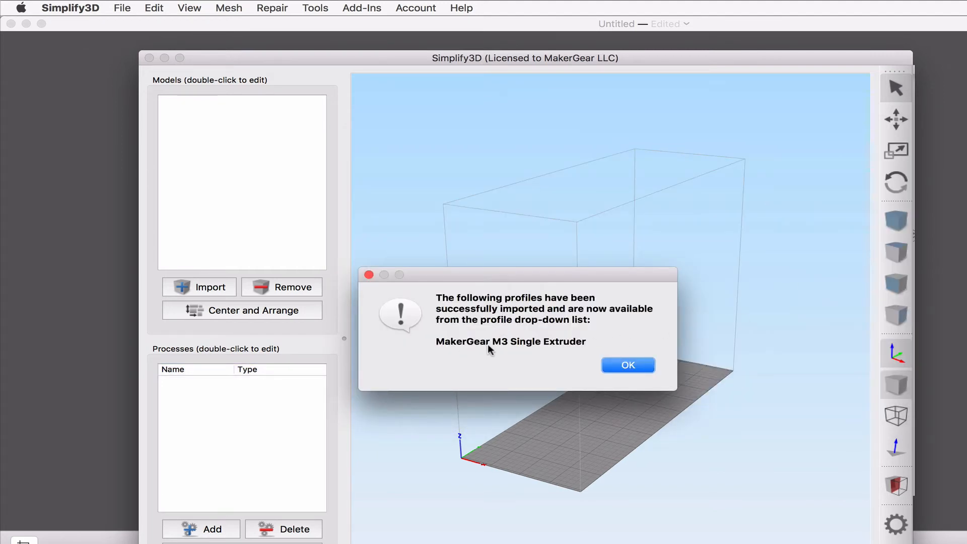
pyautogui.click(627, 365)
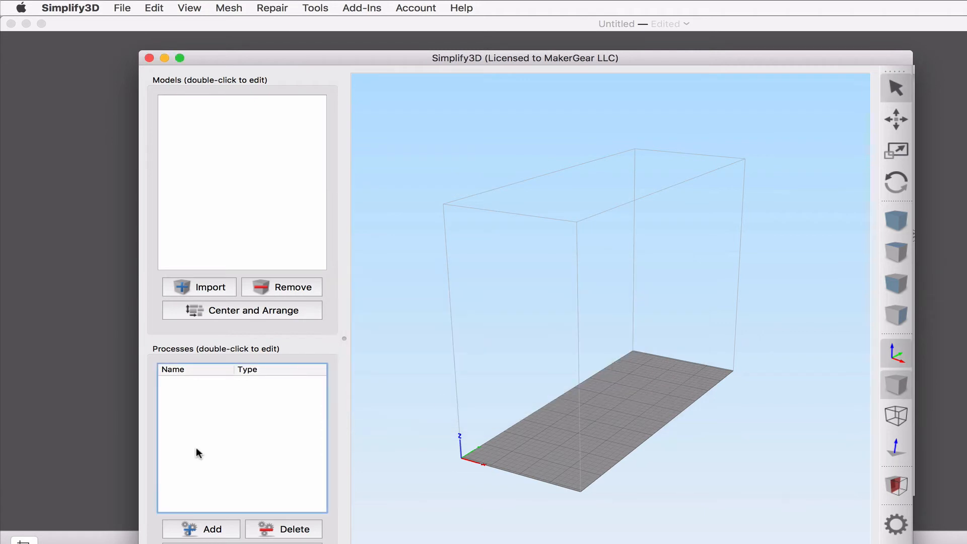
# Step: Create a new process using the MakerGear M3 Single Extruder profile
pyautogui.click(201, 529)
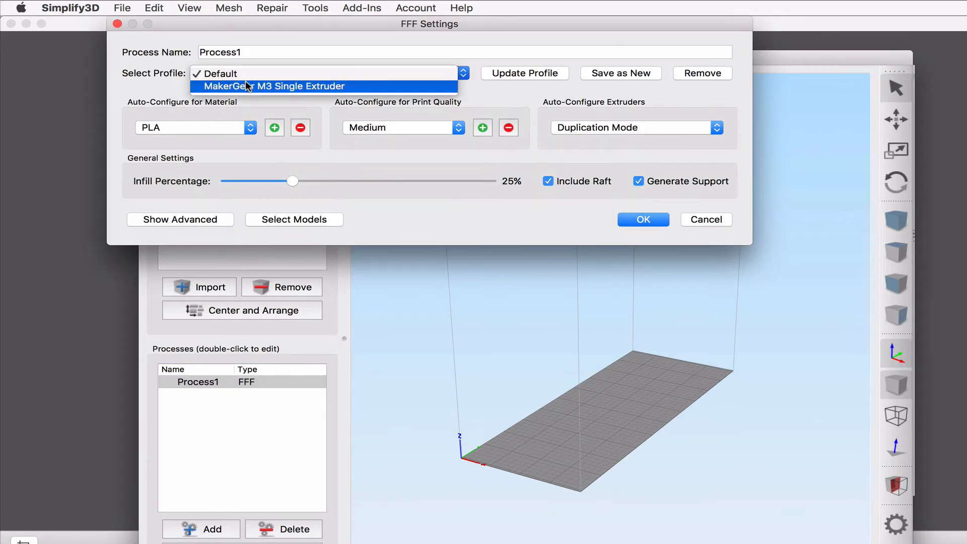
pyautogui.click(278, 86)
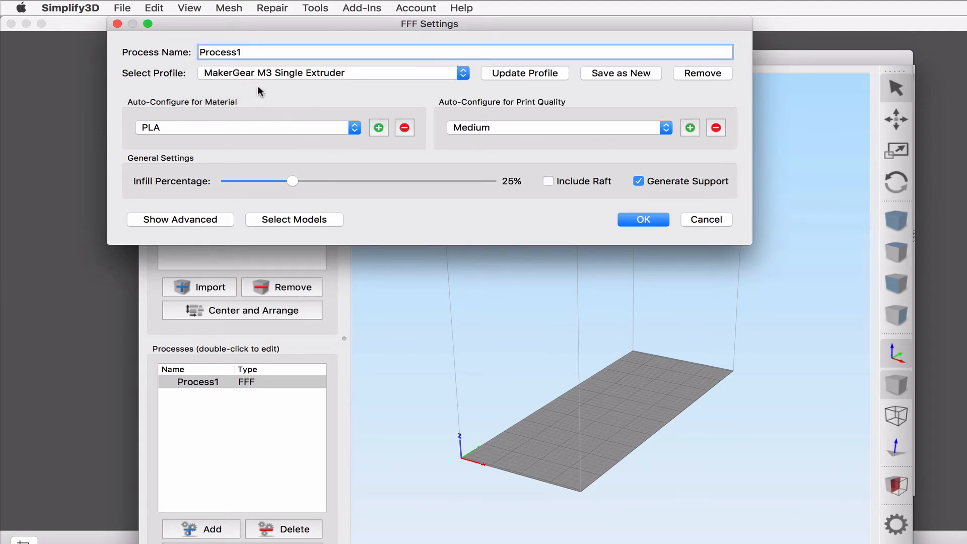
pyautogui.click(643, 218)
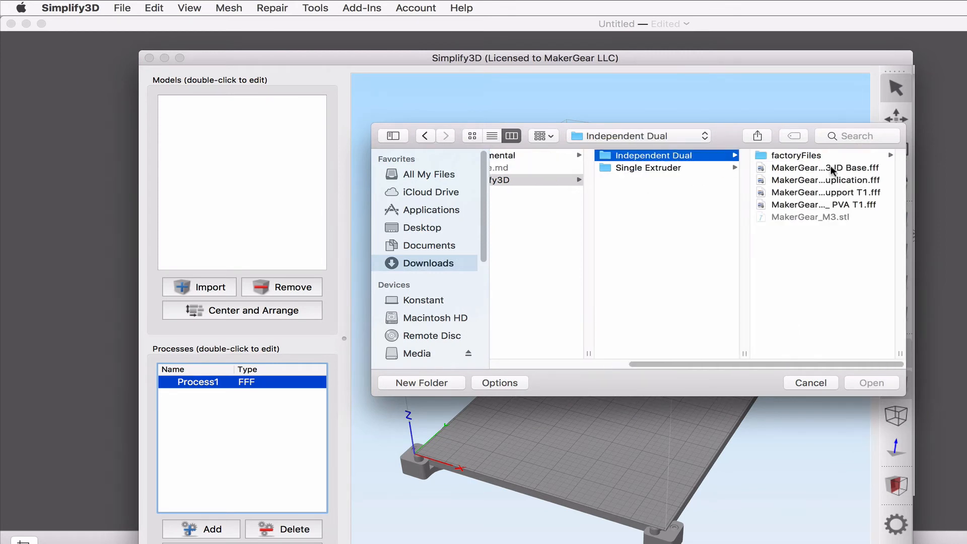
# Step: Select and import all four Independent Dual .fff profile files
pyautogui.click(824, 168)
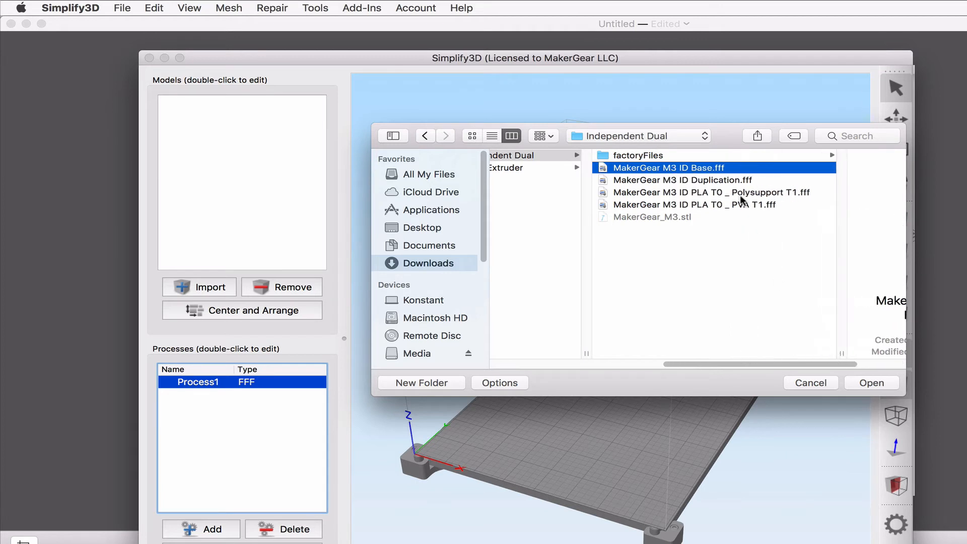
pyautogui.click(693, 205)
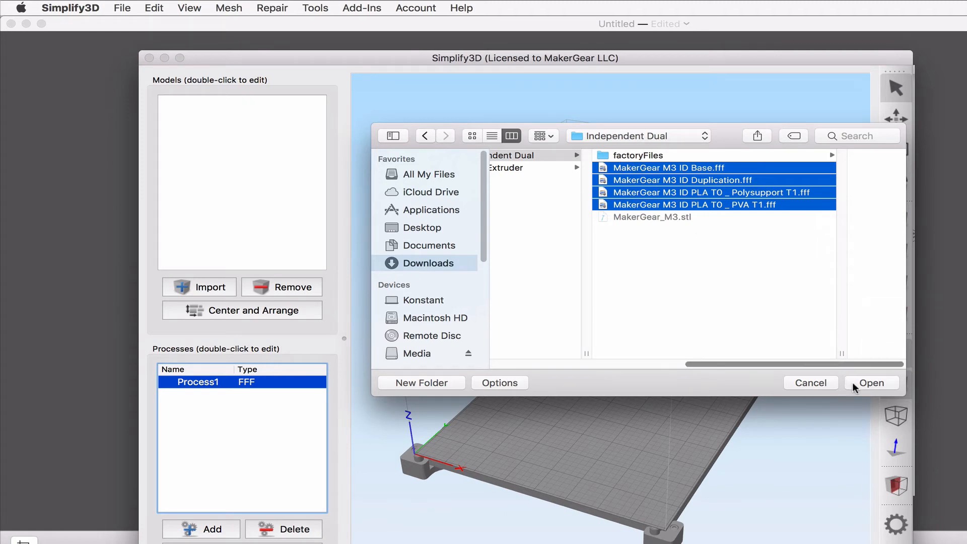
pyautogui.click(870, 383)
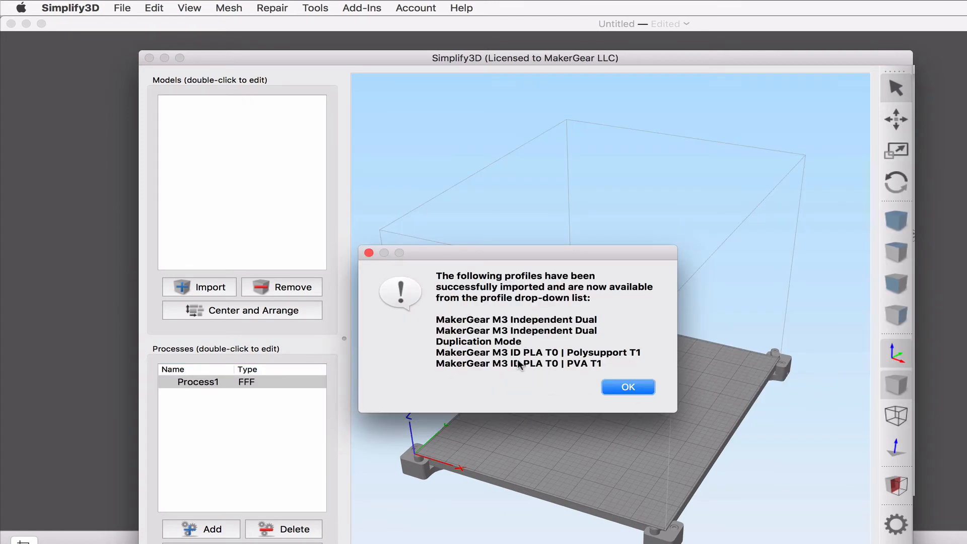
pyautogui.click(628, 387)
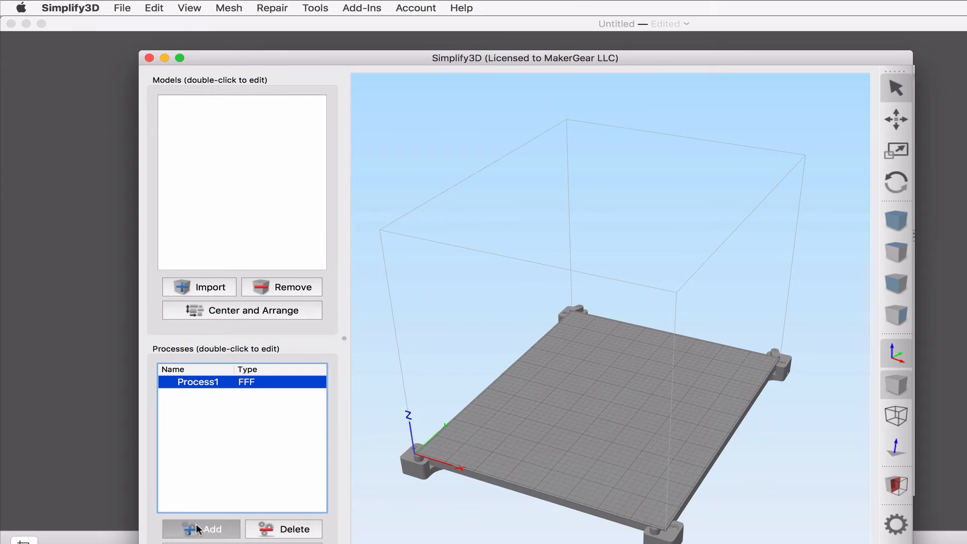
# Step: Create Process2, try the Independent Dual Duplication Mode profile, then set it back to Single Extruder
pyautogui.click(201, 529)
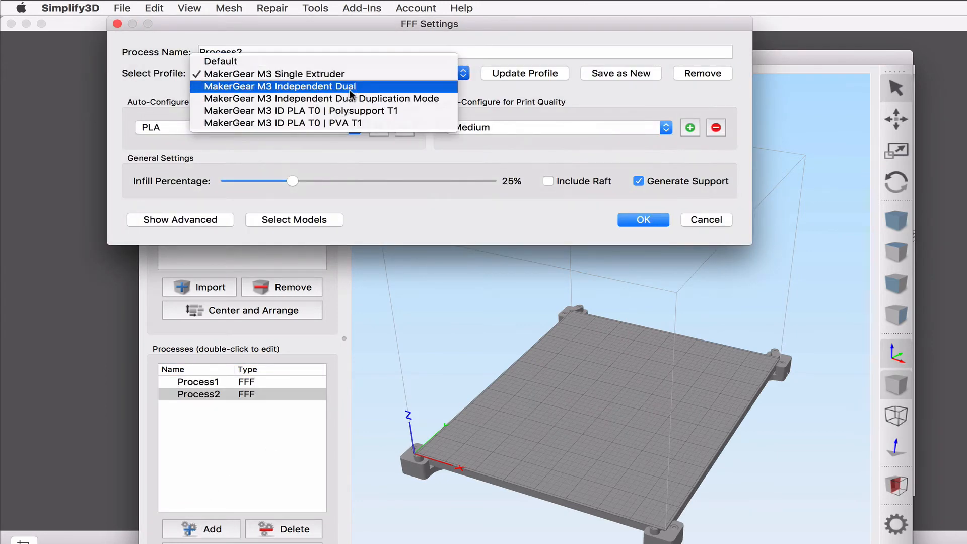
pyautogui.click(322, 99)
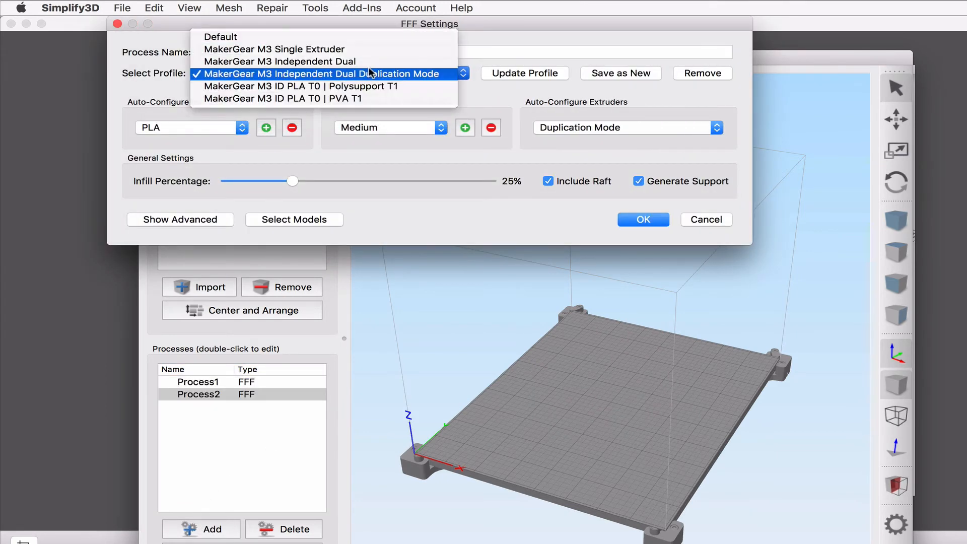
pyautogui.click(300, 85)
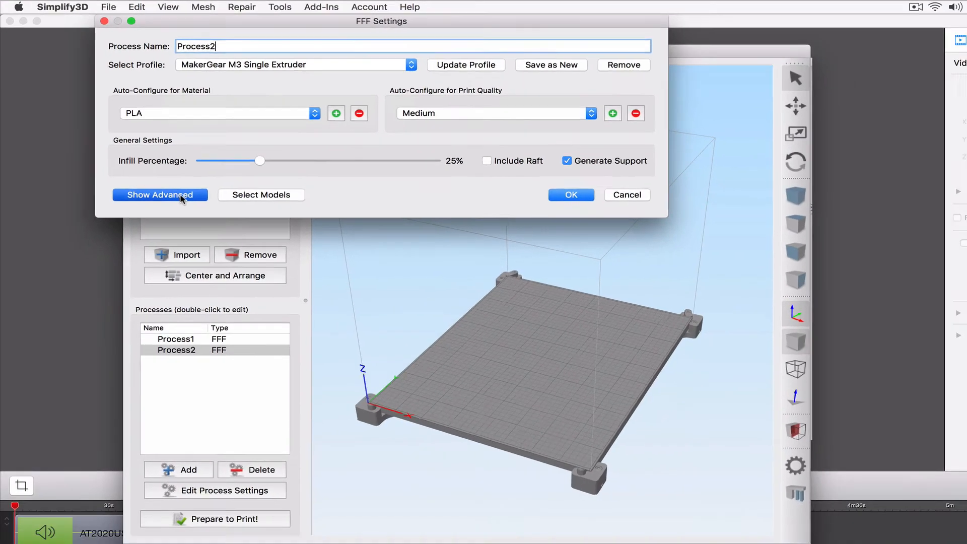
# Step: Show Process2's advanced settings and view its G-Code and Scripts settings
pyautogui.click(160, 194)
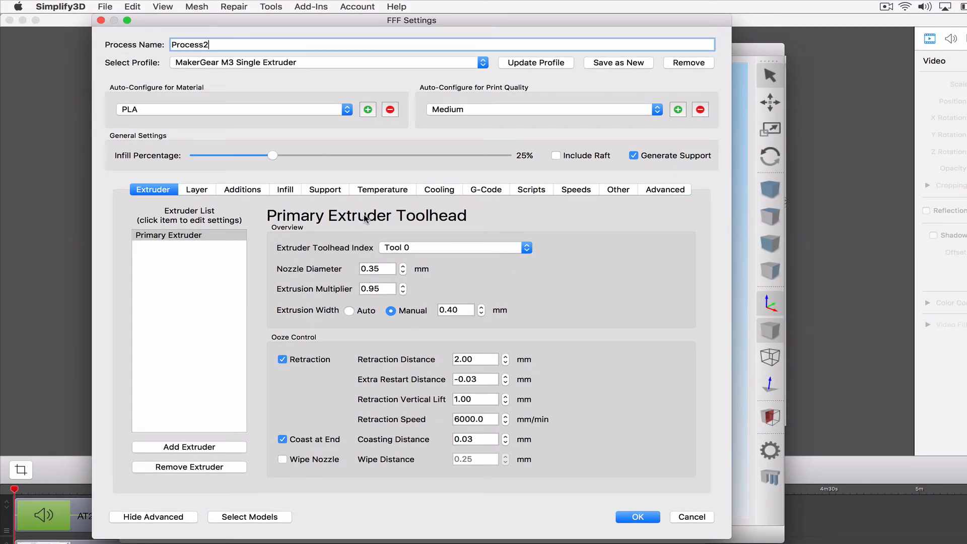
pyautogui.click(491, 189)
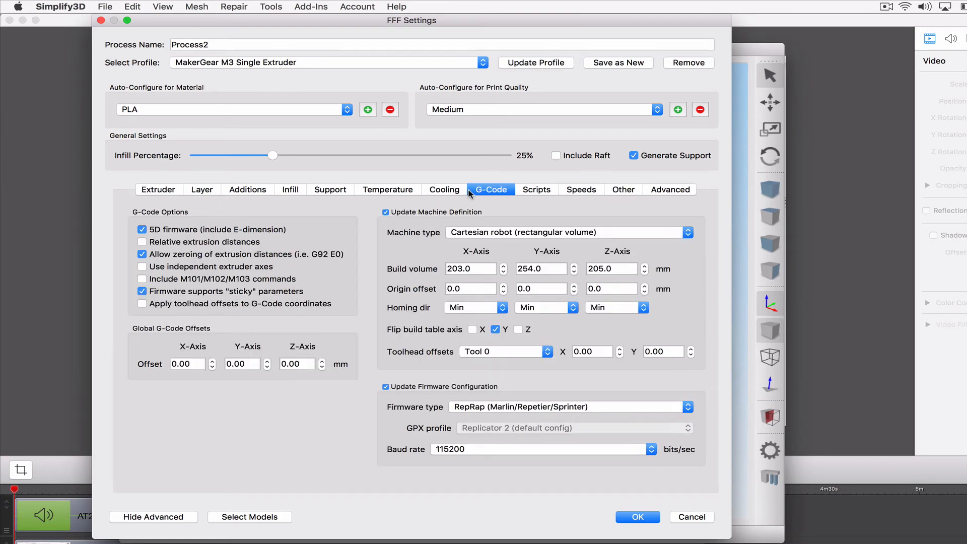
pyautogui.click(536, 189)
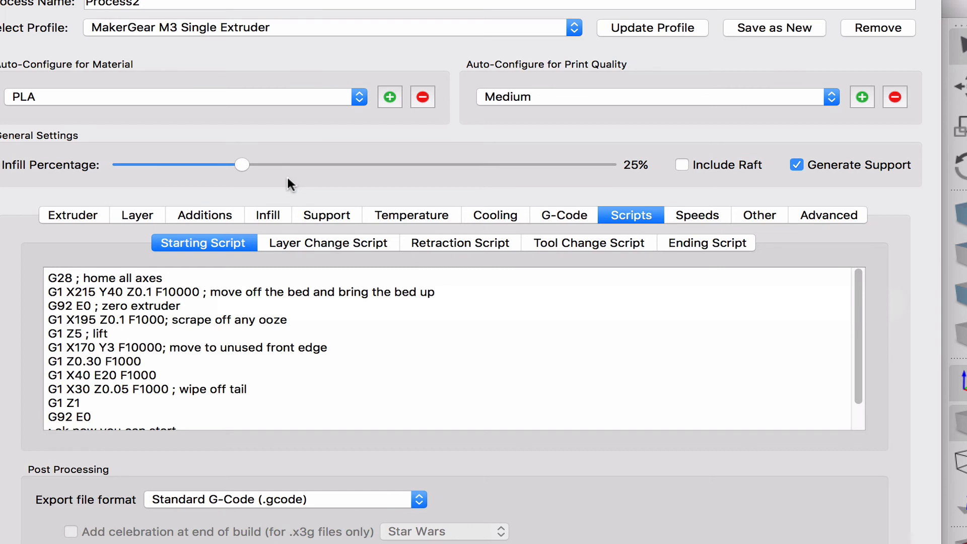
pyautogui.moveTo(357, 78)
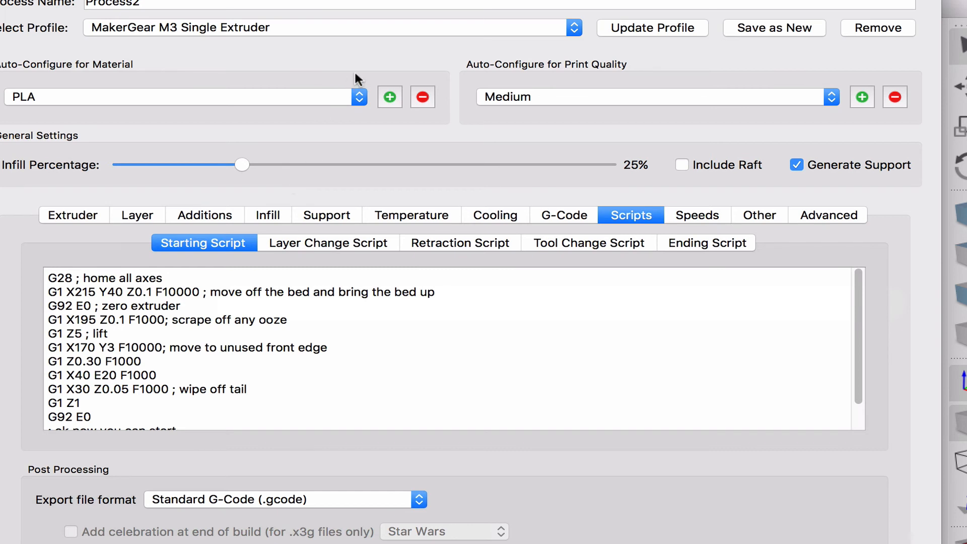
pyautogui.moveTo(154, 333)
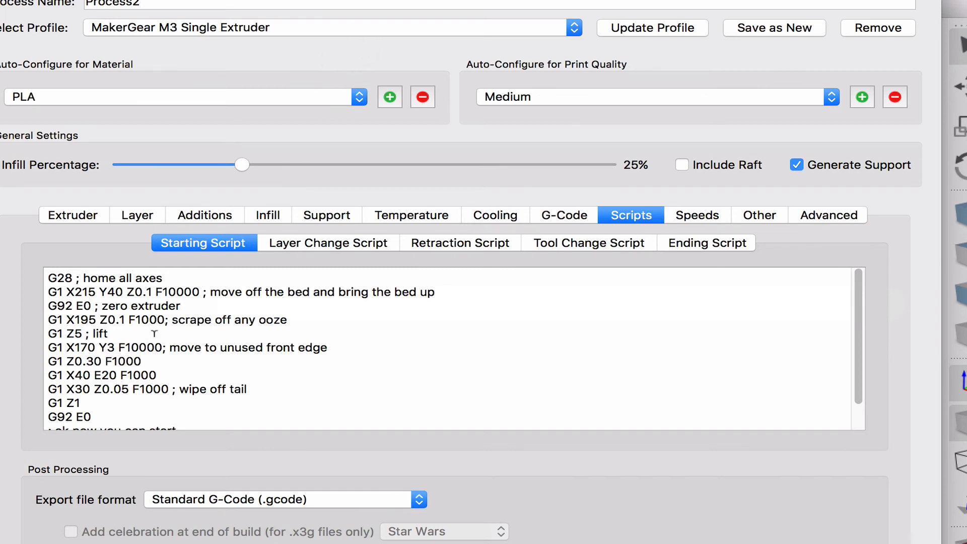
pyautogui.moveTo(299, 34)
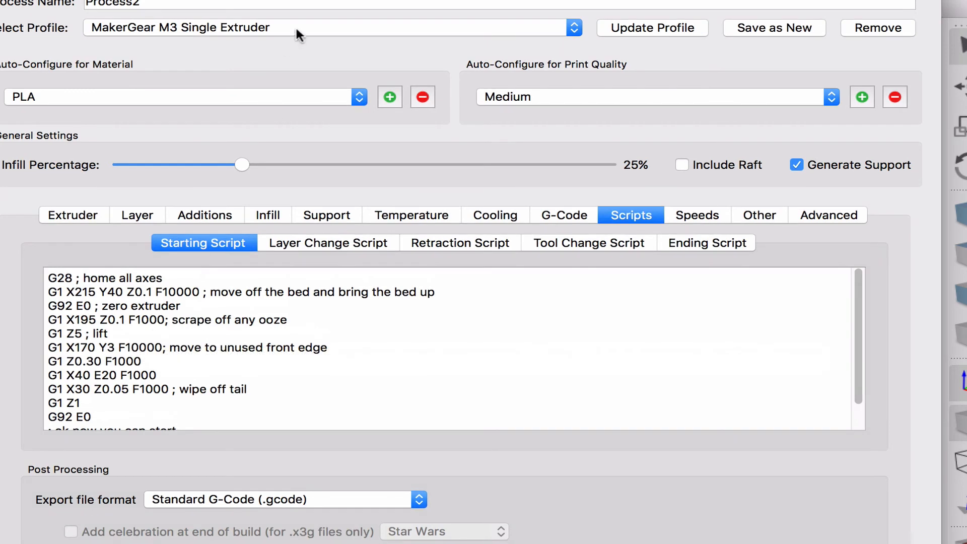
# Step: Compare starting scripts of the Independent Dual and PLA T0 | Polysupport T1 profiles, then close the settings
pyautogui.click(331, 28)
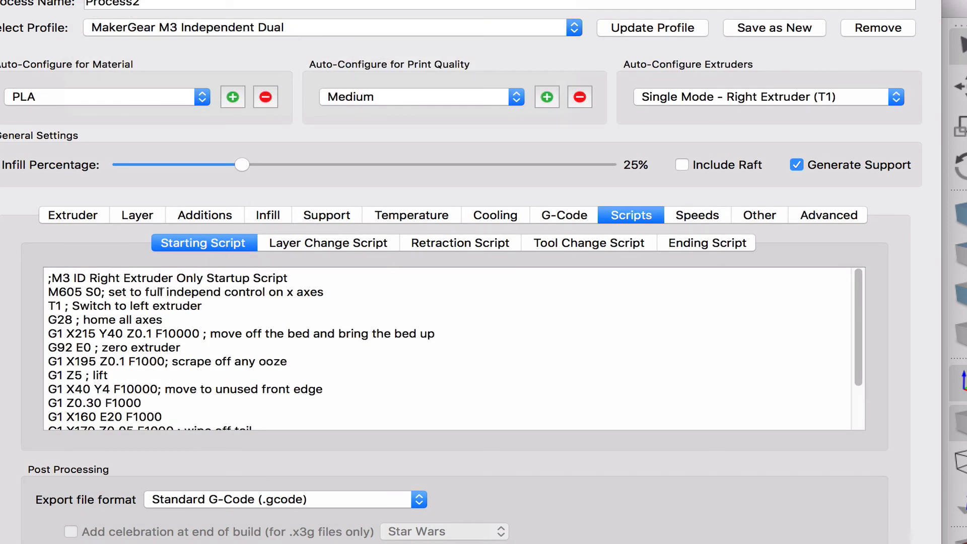
pyautogui.click(331, 27)
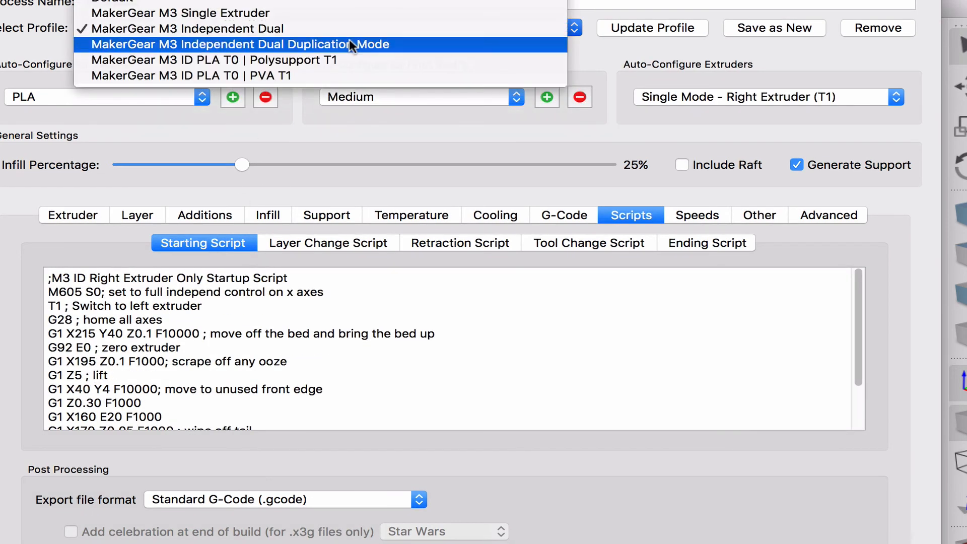
pyautogui.click(240, 45)
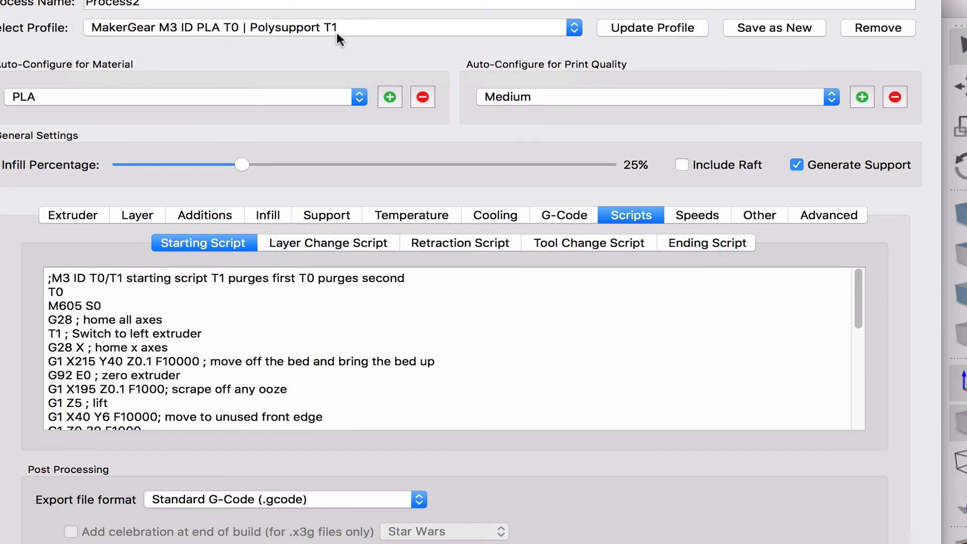
pyautogui.click(333, 27)
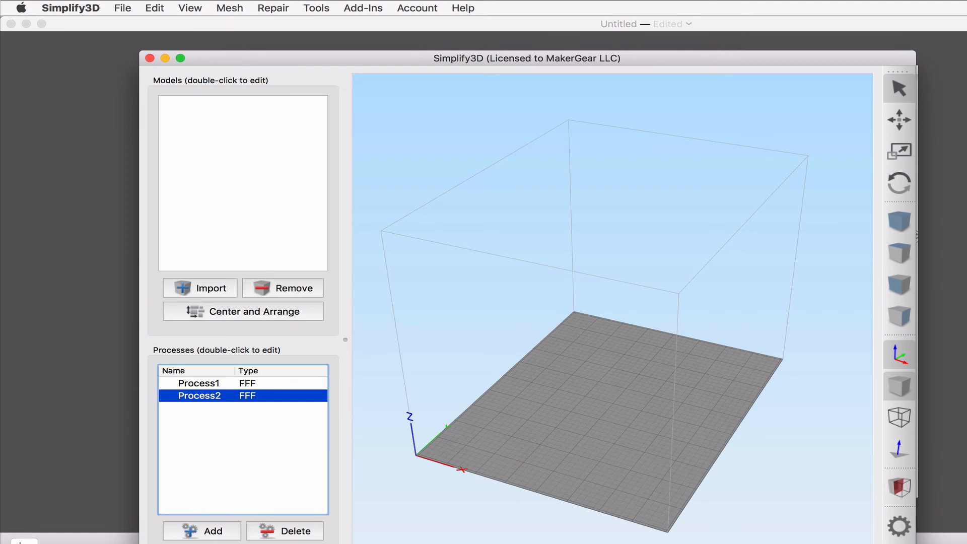
pyautogui.moveTo(746, 441)
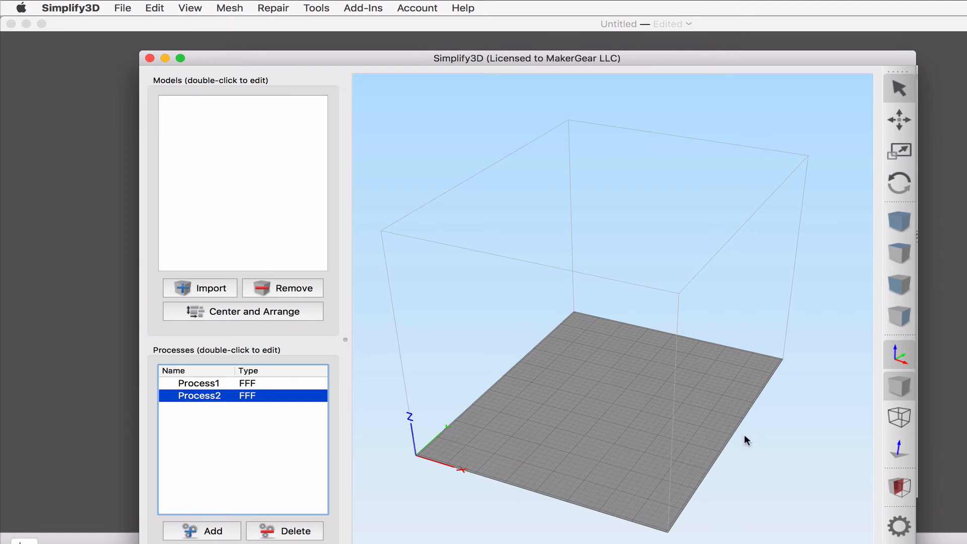
pyautogui.click(122, 8)
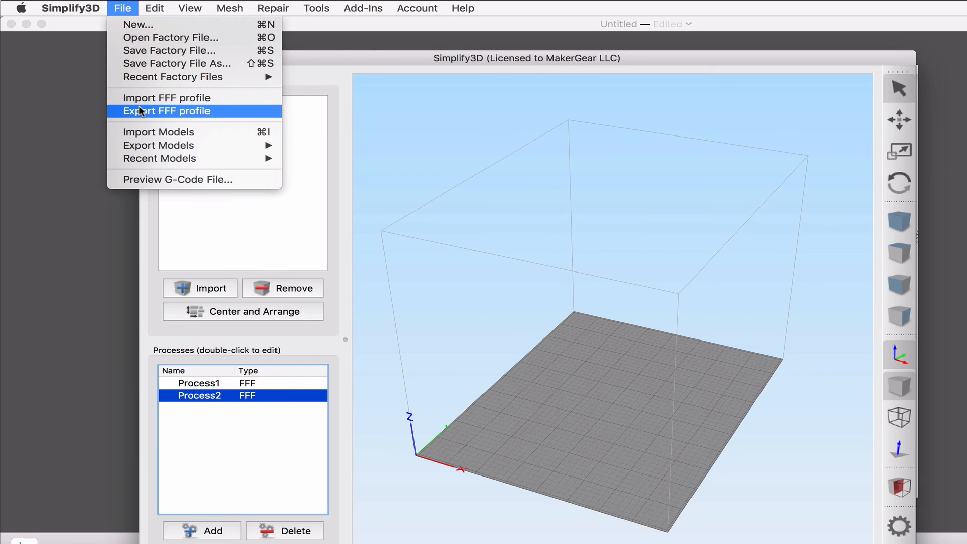
pyautogui.click(364, 9)
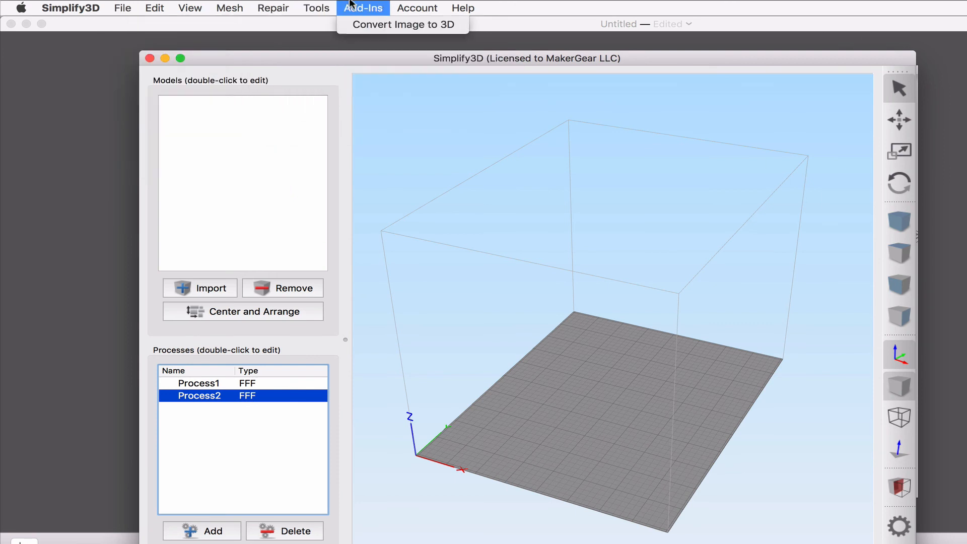
pyautogui.click(462, 8)
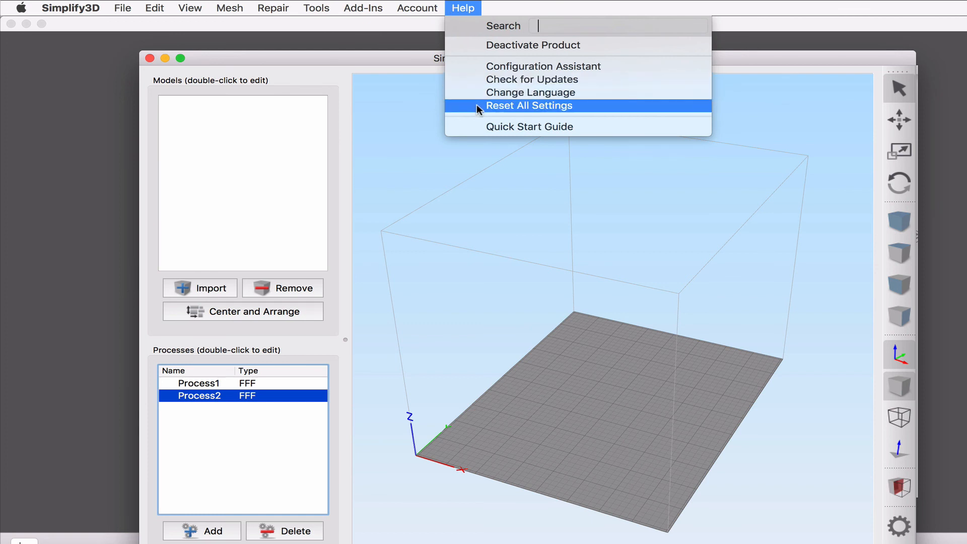